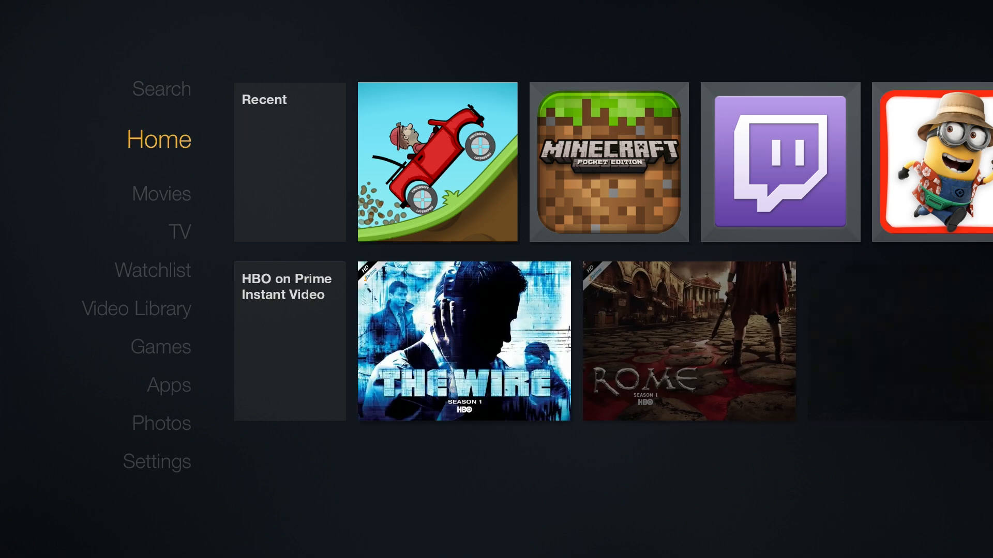
Step: Move down the Home screen's left menu to reach Settings
scroll(down, 3)
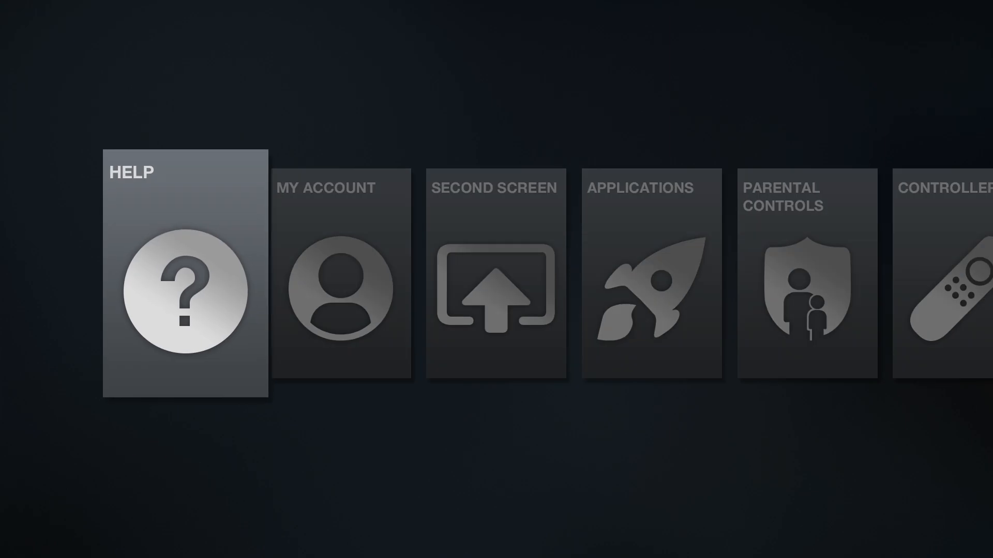
Step: Scroll right through the Settings categories to the System category
scroll(right, 3)
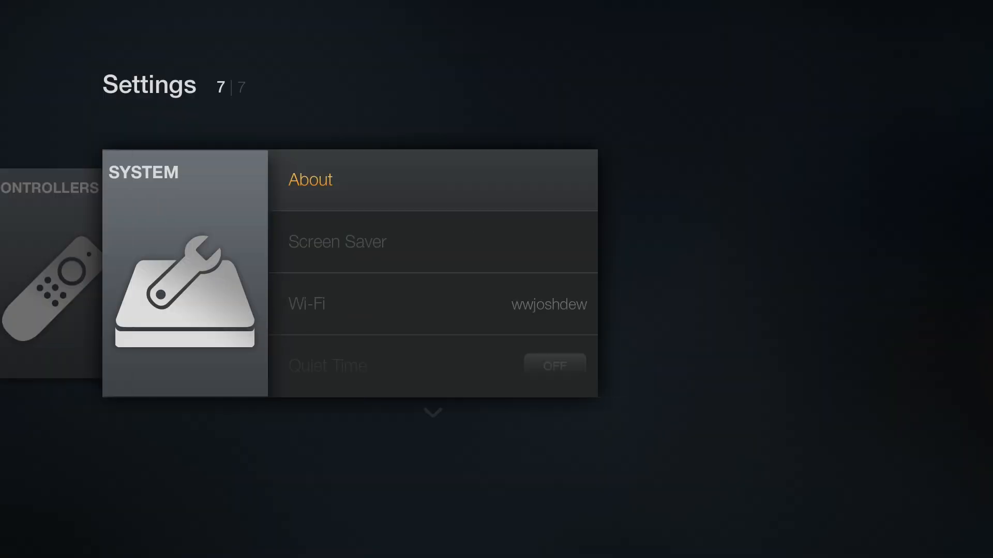
Step: In Developer Options, toggle ADB debugging off and back on so it is enabled
scroll(down, 3)
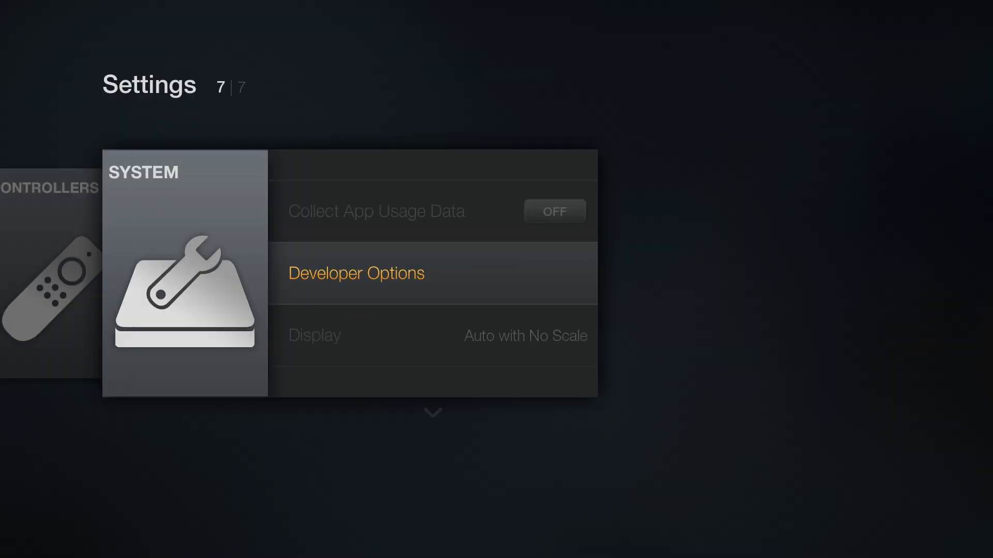
click(356, 273)
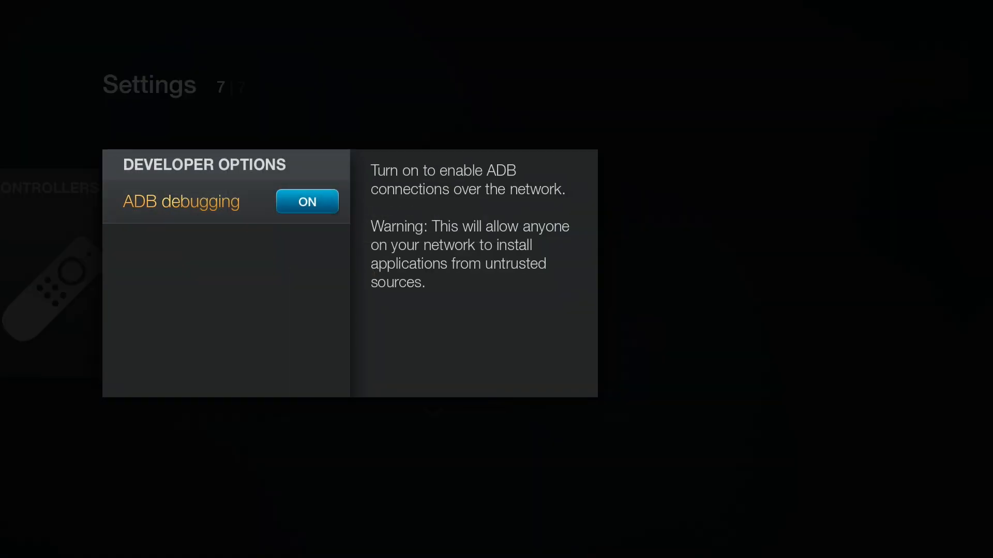
click(307, 202)
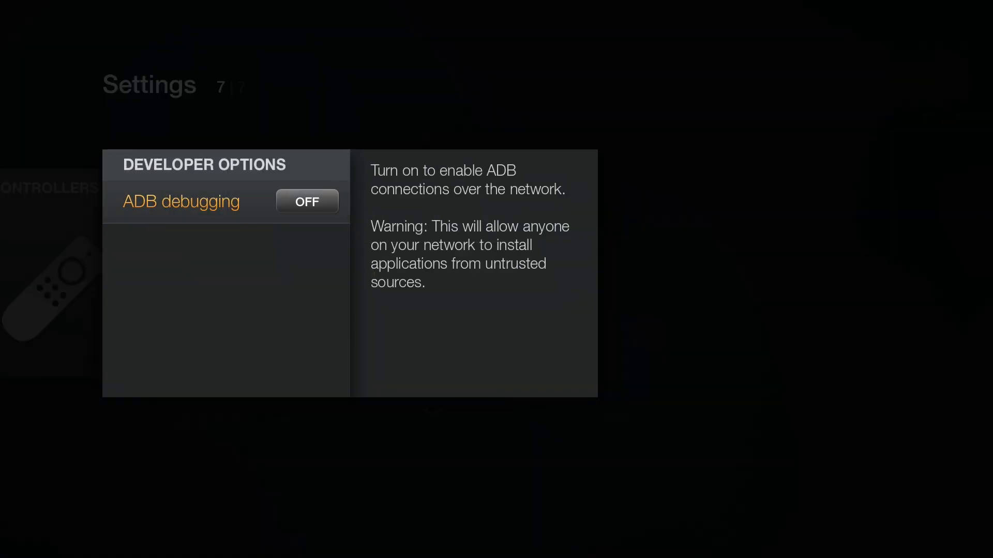
click(306, 201)
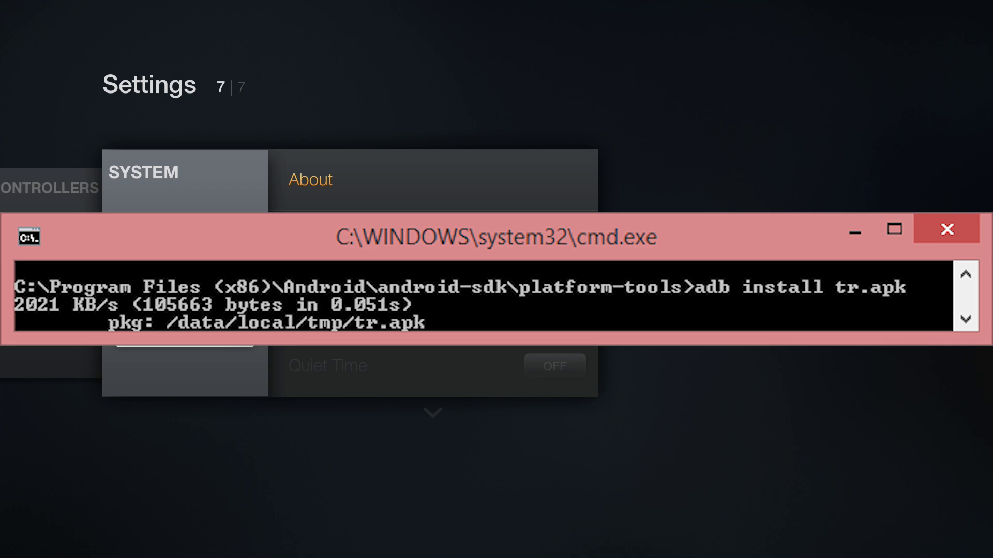
Step: Run 'adb install tr.apk' from platform-tools to push towelroot to the Fire TV
click(946, 230)
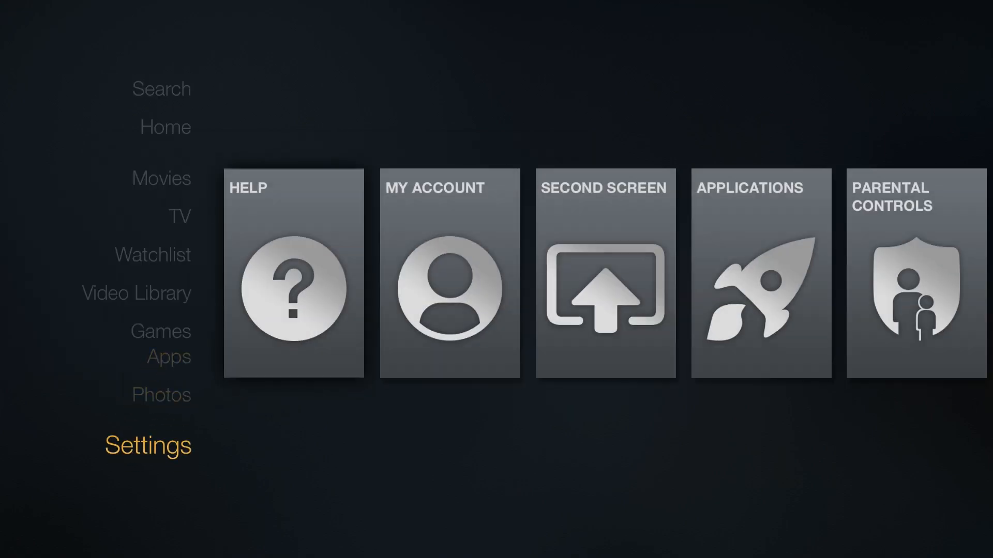
Step: Unlock Applications with the parental PIN and scroll the app list down to towelroot
scroll(right, 3)
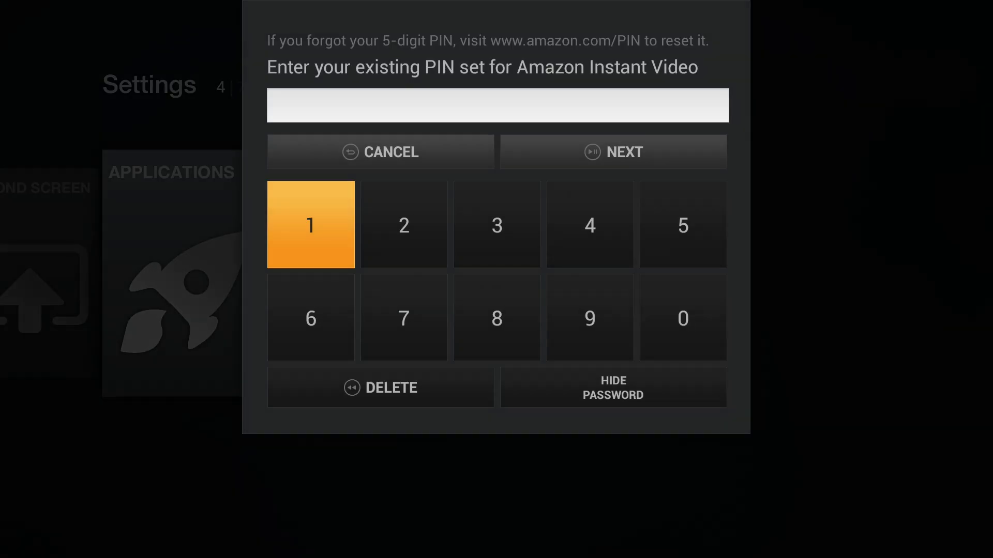
click(309, 225)
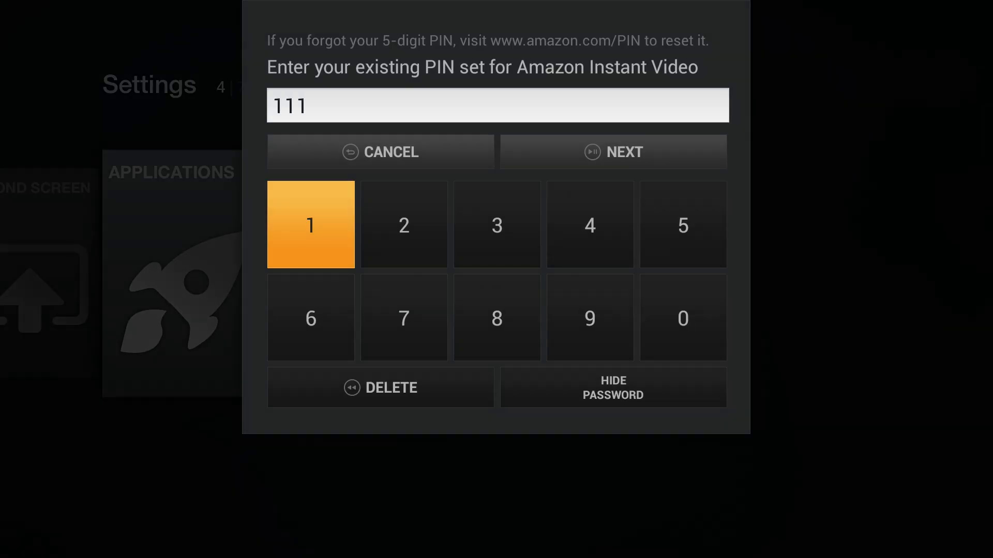
click(310, 225)
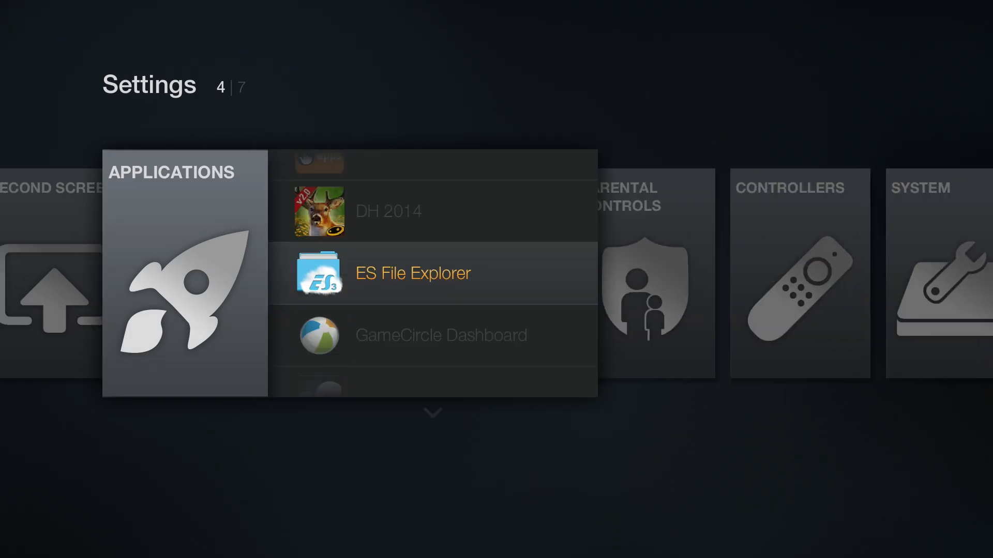
scroll(down, 3)
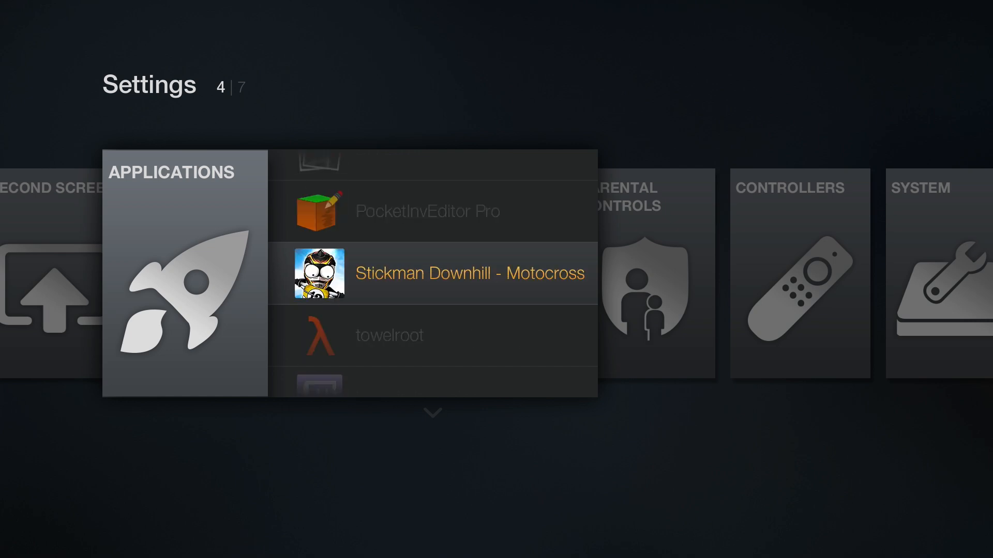
scroll(down, 3)
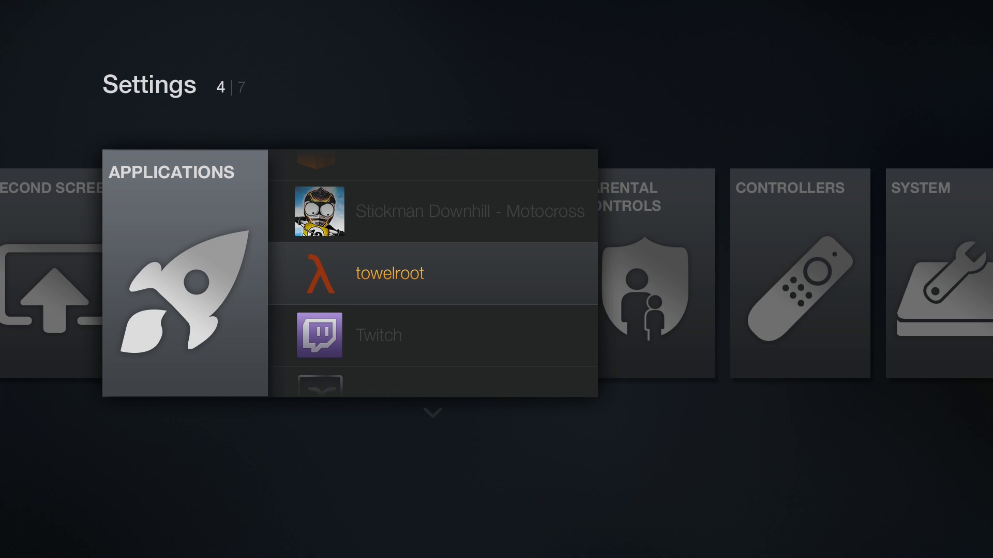
Step: Launch towelroot and run 'make it ra1n' to root the Fire TV
click(390, 273)
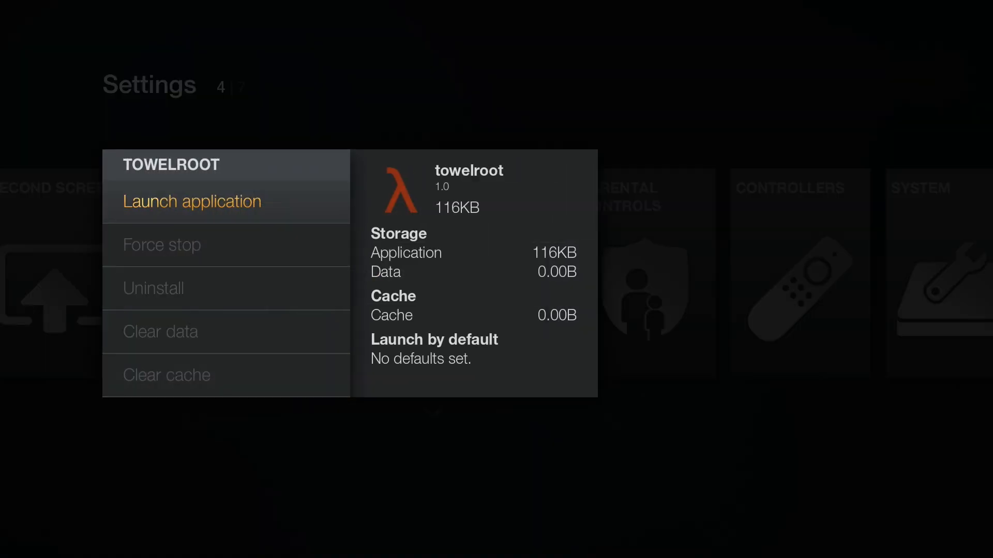
click(192, 202)
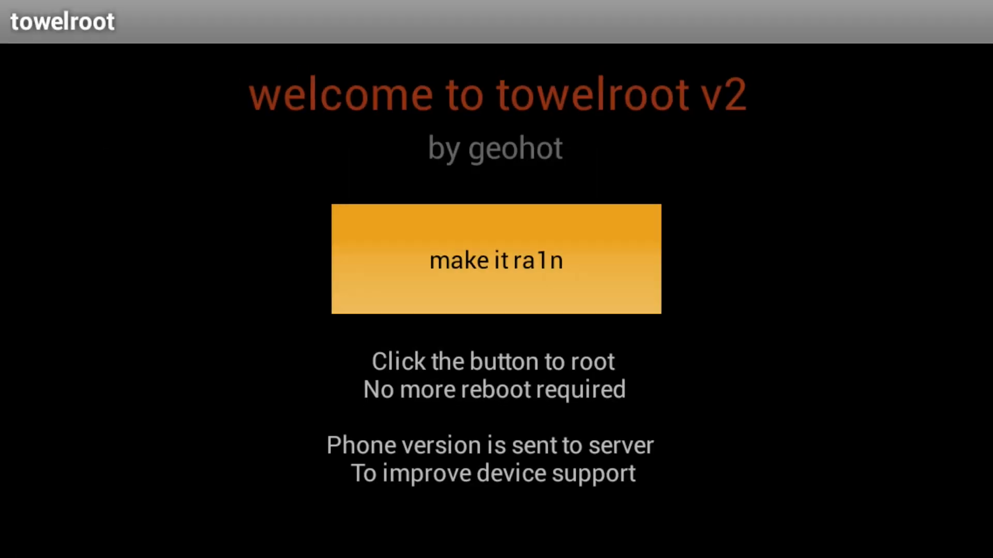
click(496, 258)
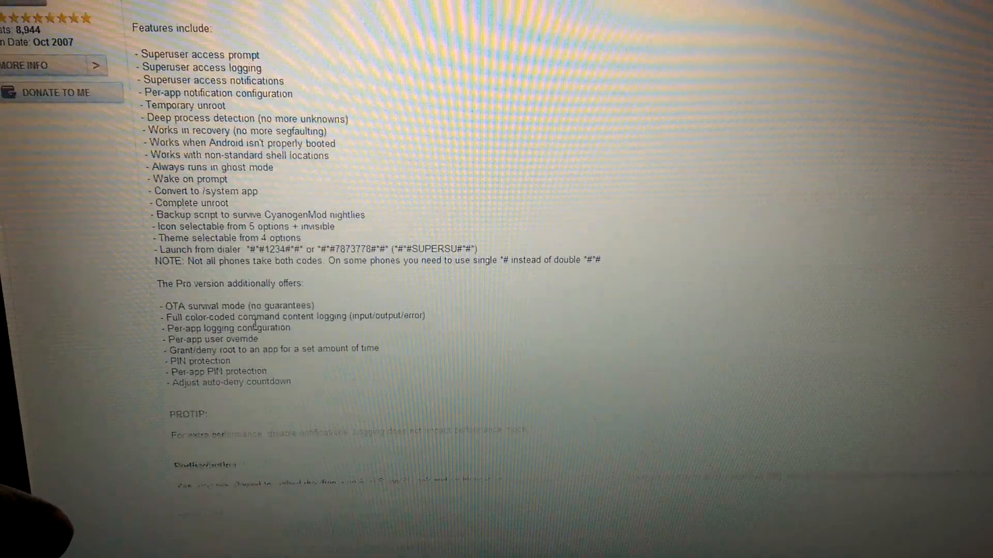
Step: Download the CWM/TWRP installable SuperSU ZIP from the XDA thread and show it in its folder
scroll(down, 3)
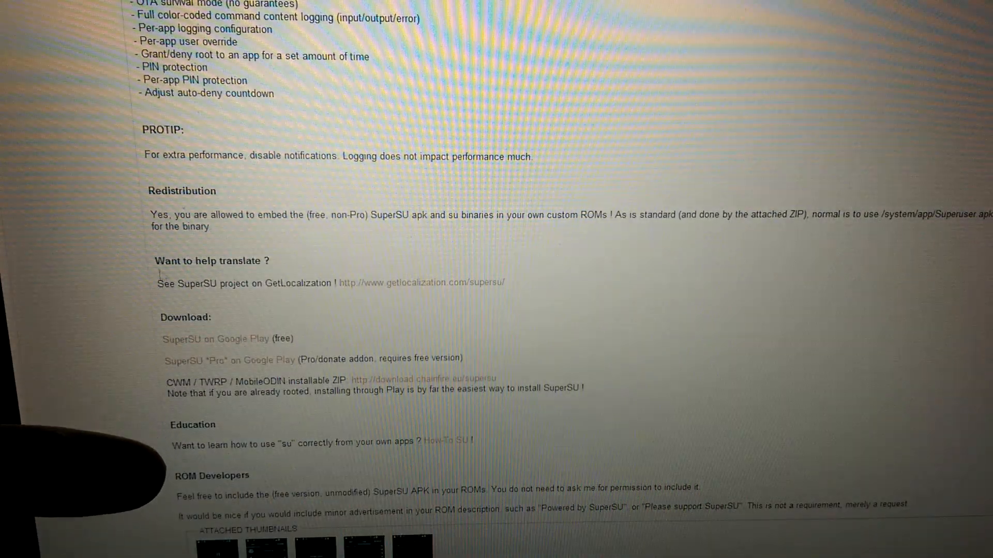
drag(163, 380, 487, 380)
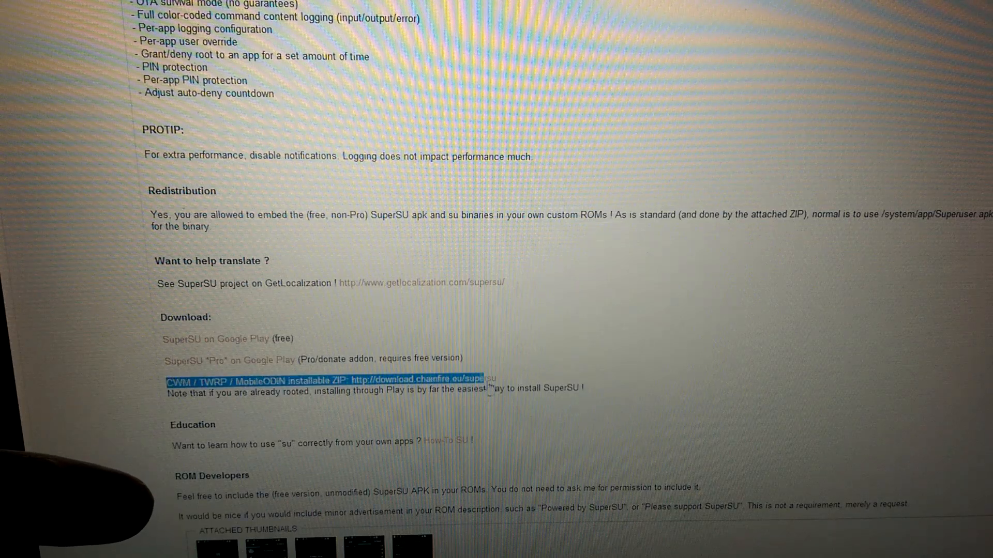
click(323, 379)
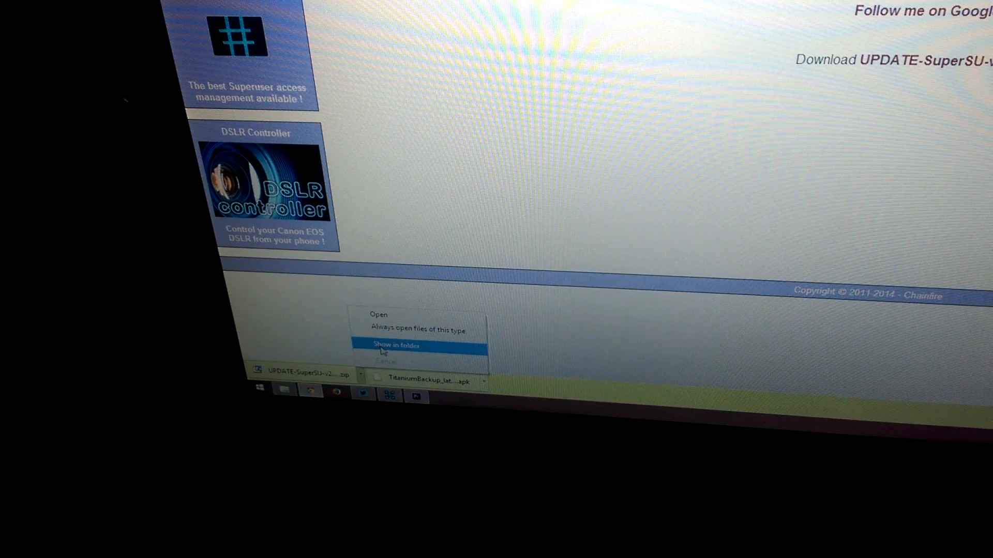
click(396, 345)
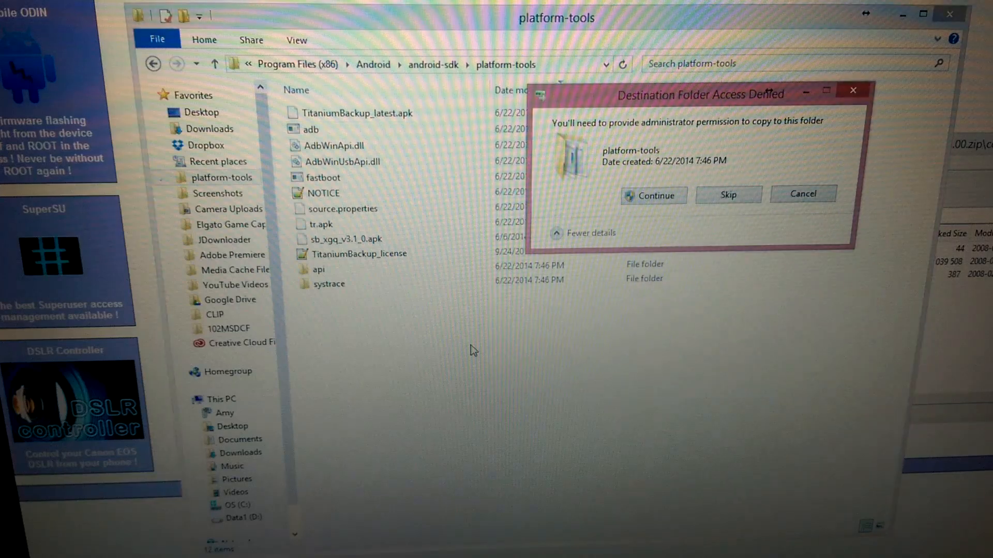
Step: Copy the SuperSU apk into platform-tools and run adb install on it from a command window there
click(652, 195)
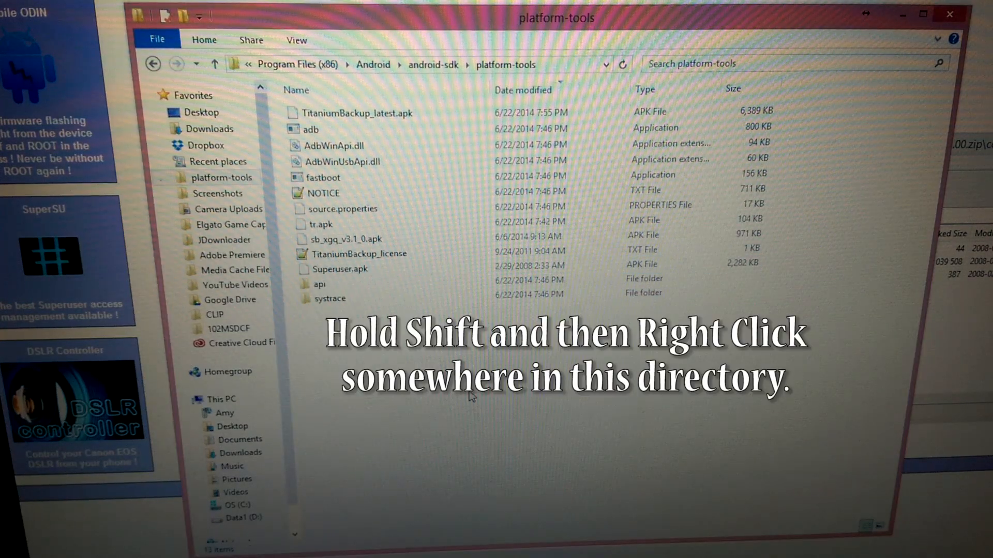
right_click(472, 397)
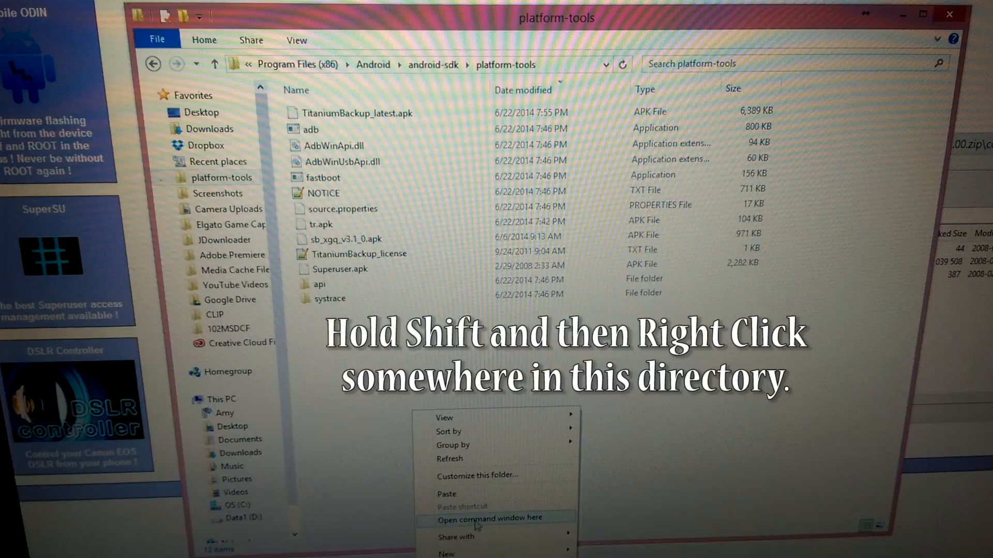
click(492, 519)
text(adb i)
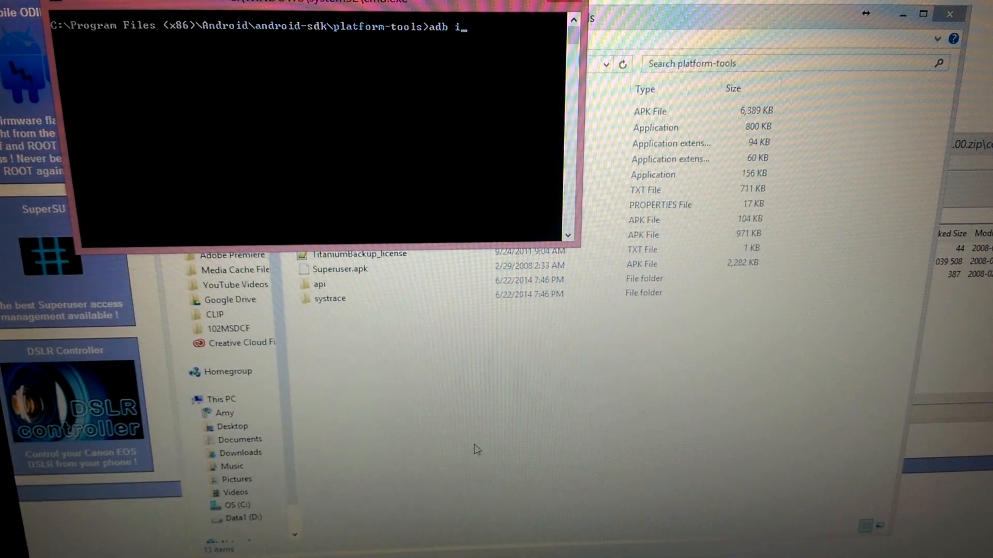
text(nstall)
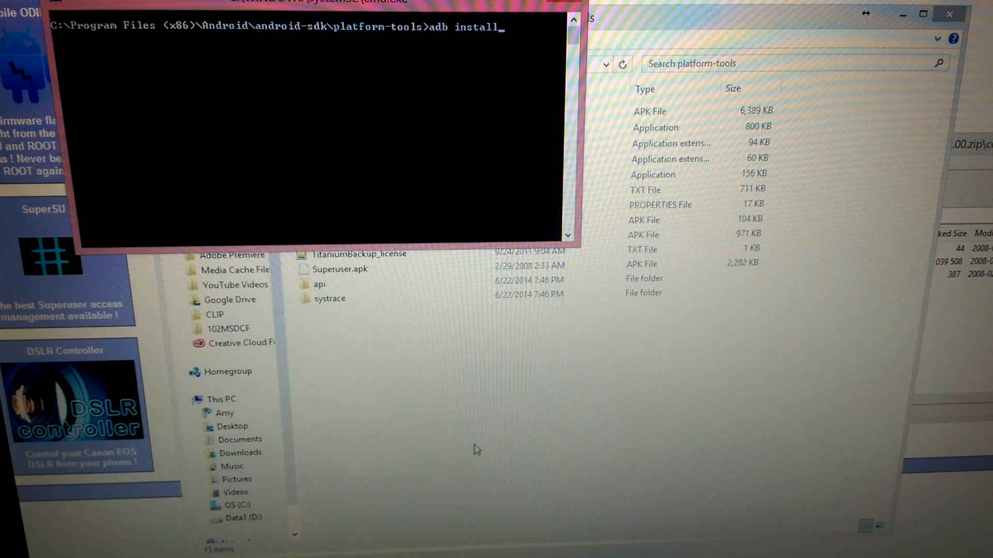
text(su)
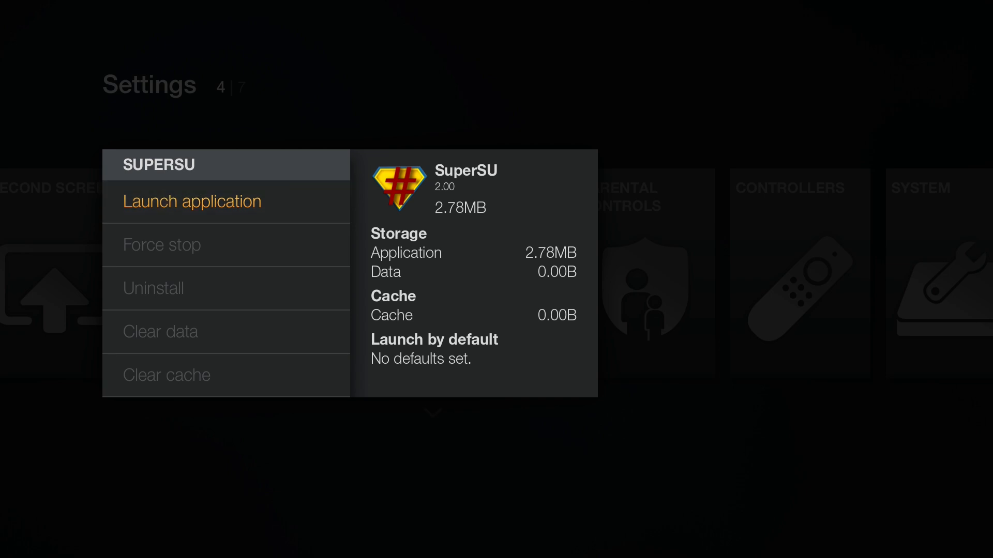
Step: Launch SuperSU, update the SU binary, decline the follow prompt and view Settings with Superuser enabled
click(192, 201)
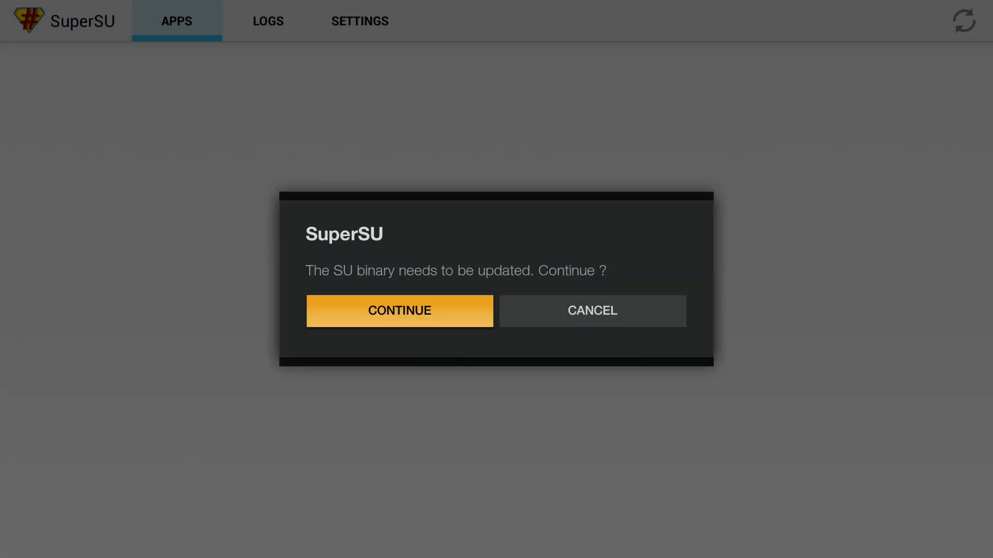
click(399, 311)
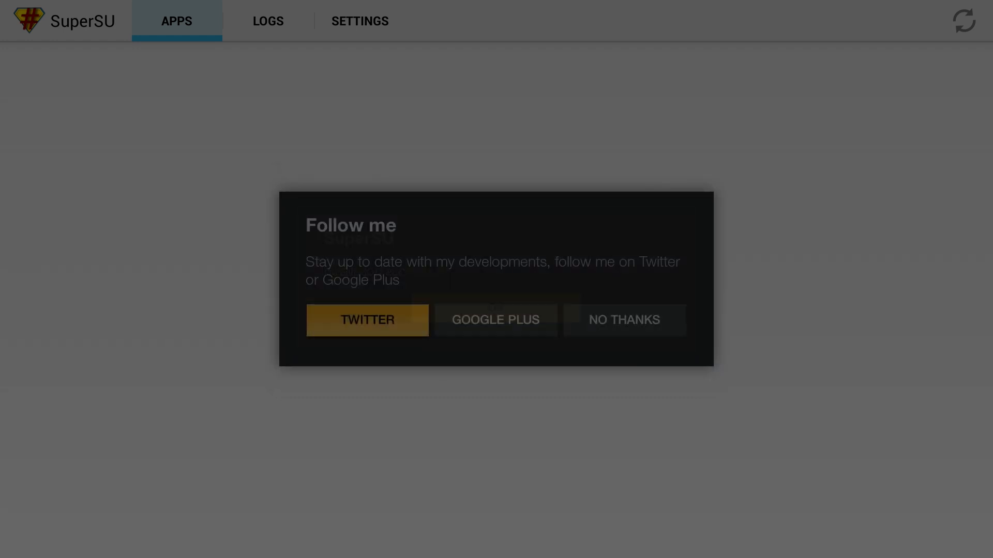
click(624, 319)
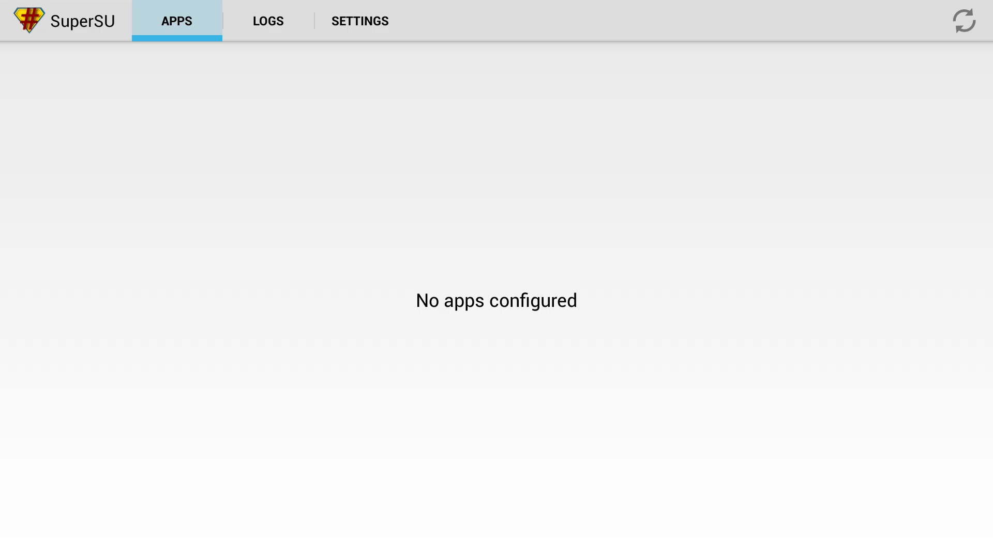
click(359, 20)
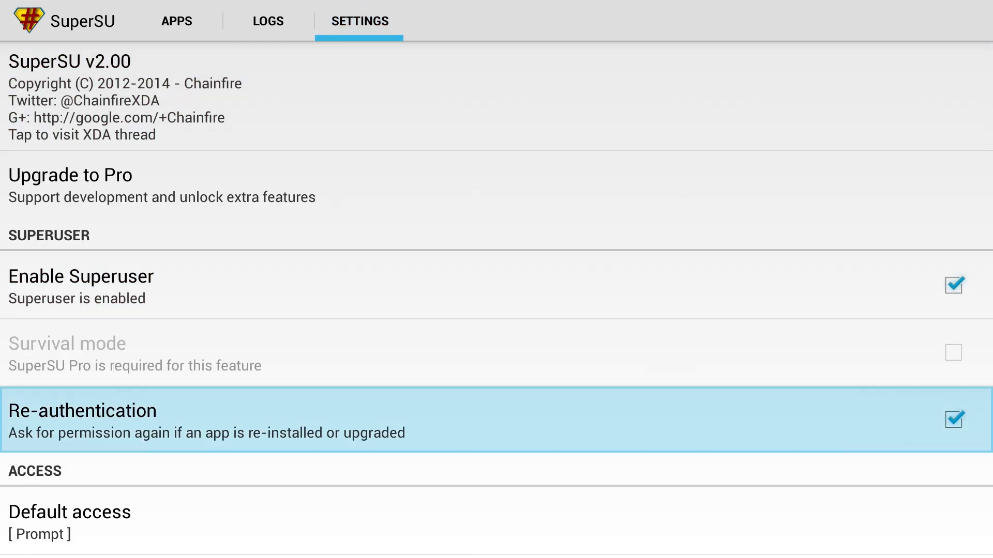
click(953, 418)
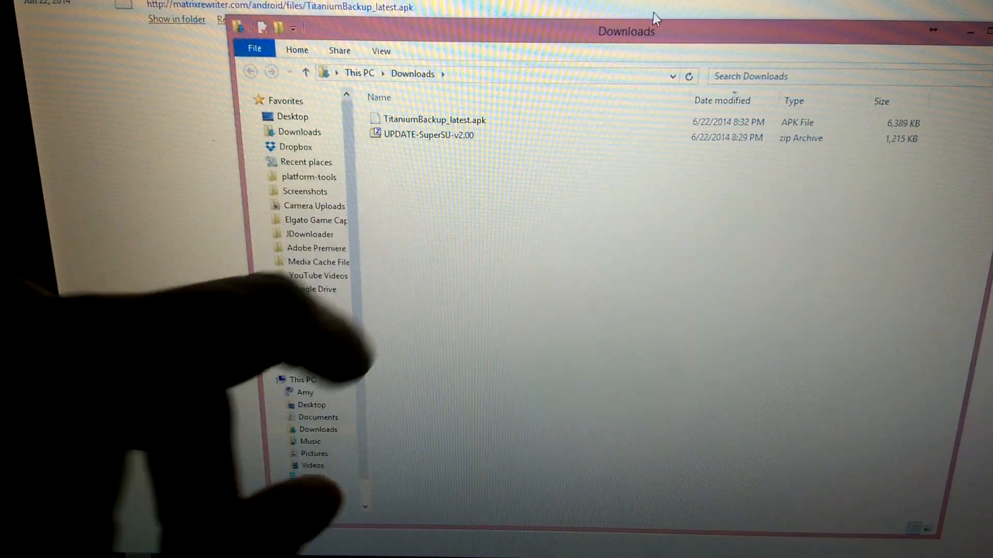
Step: From a command window in platform-tools, run 'adb install TitaniumBackup_latest.apk'
right_click(433, 120)
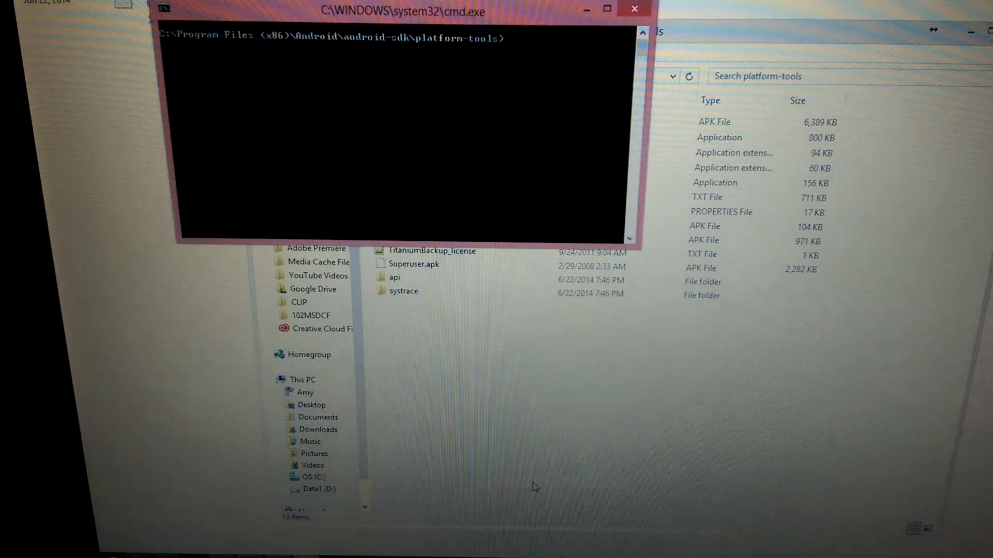
text(adb)
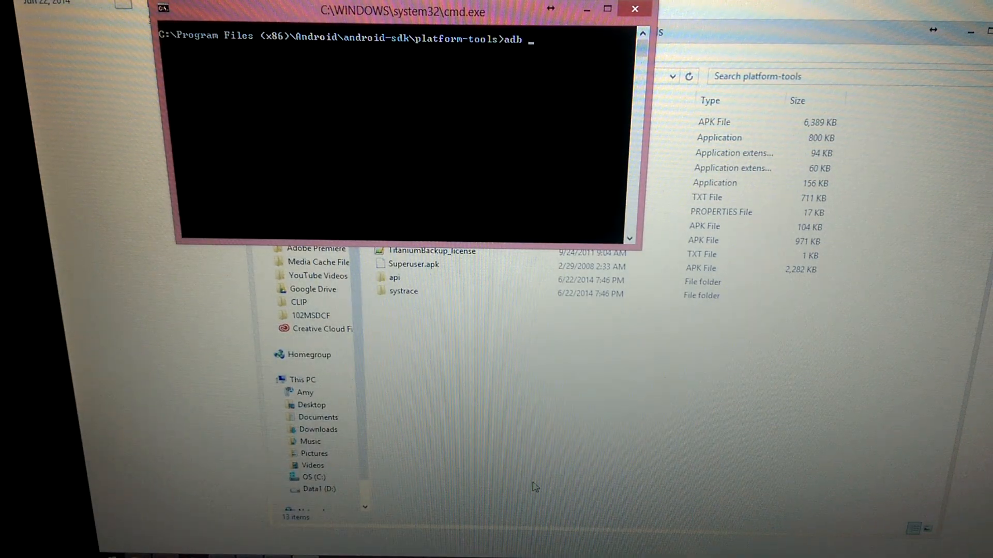
text(install)
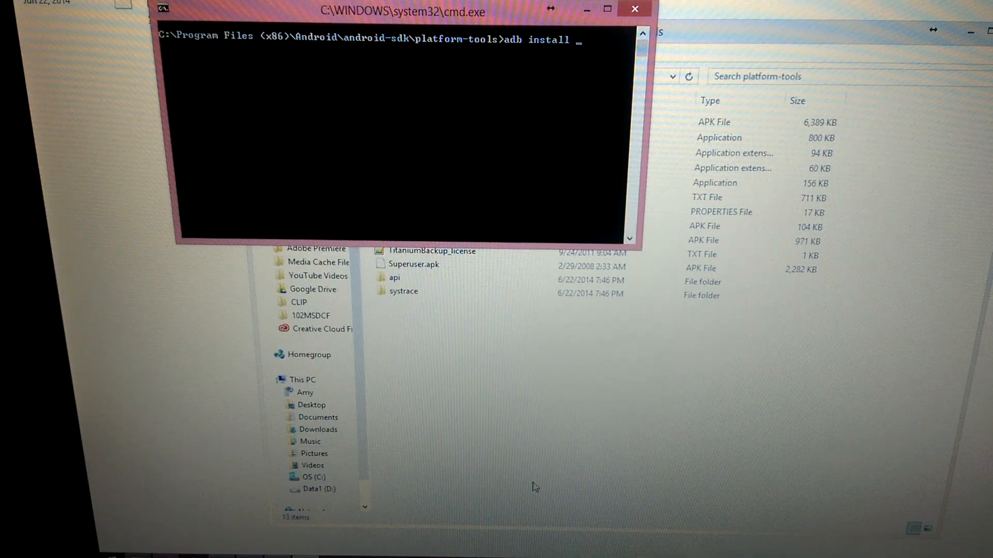
text(TitaniumBackup_latest.apk)
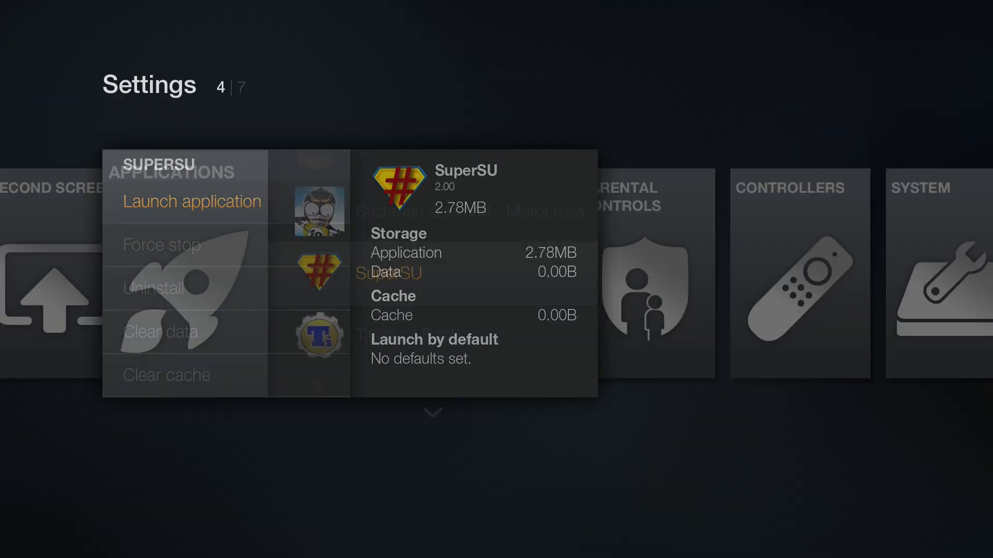
Step: Launch Titanium Backup 6.1.5.6 from Settings > Applications, triggering a SuperSU request
key(Down)
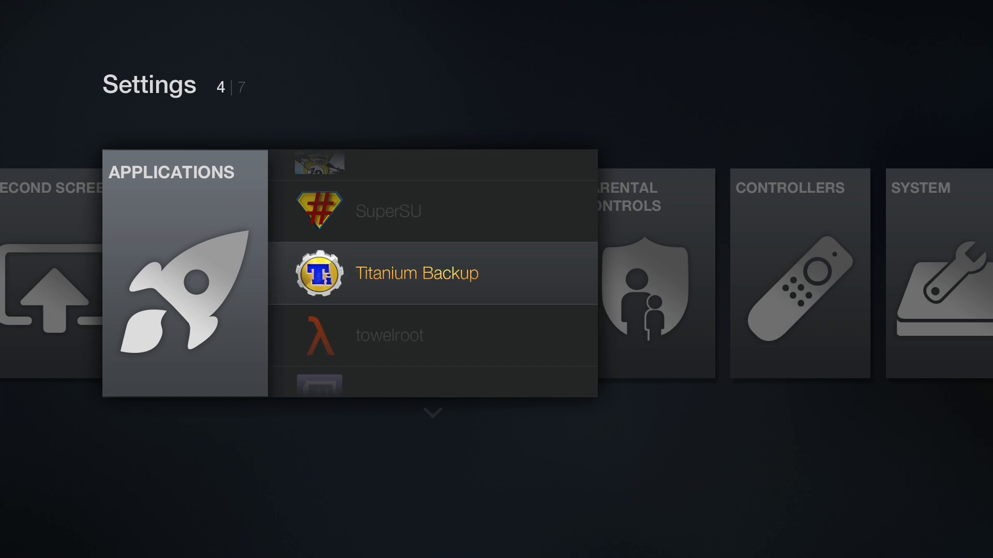
click(417, 273)
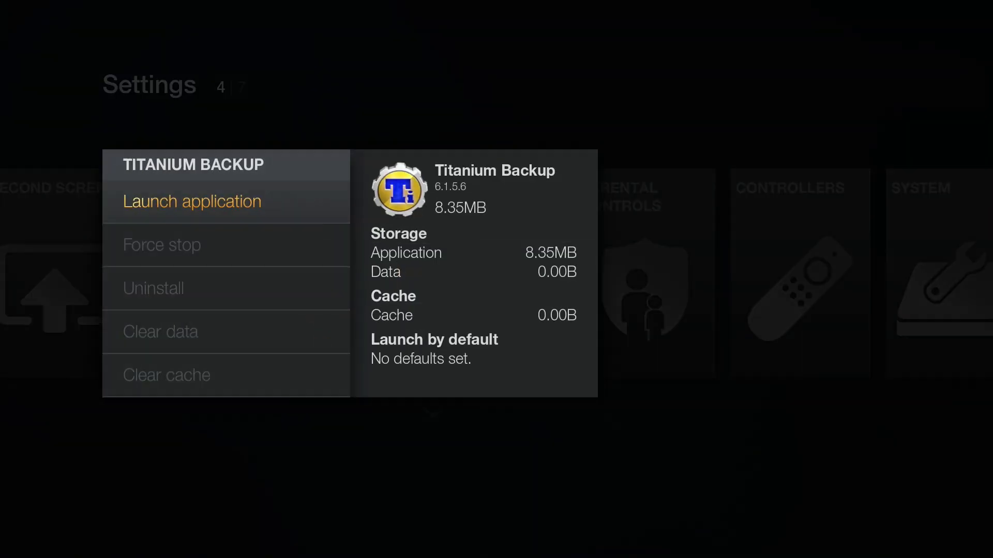
click(191, 201)
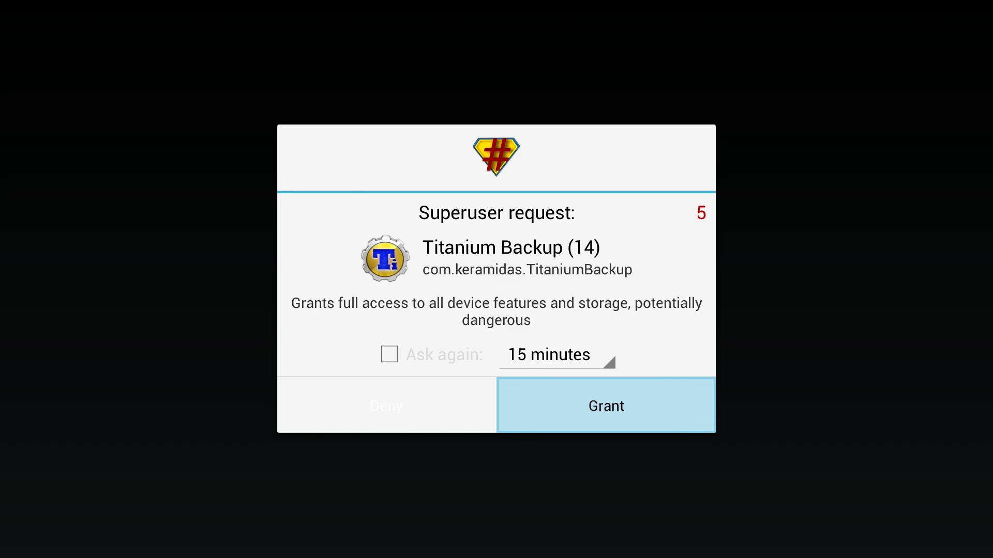
Step: Grant superuser access, then clear the First Start and rating prompts to reach the overview
click(605, 405)
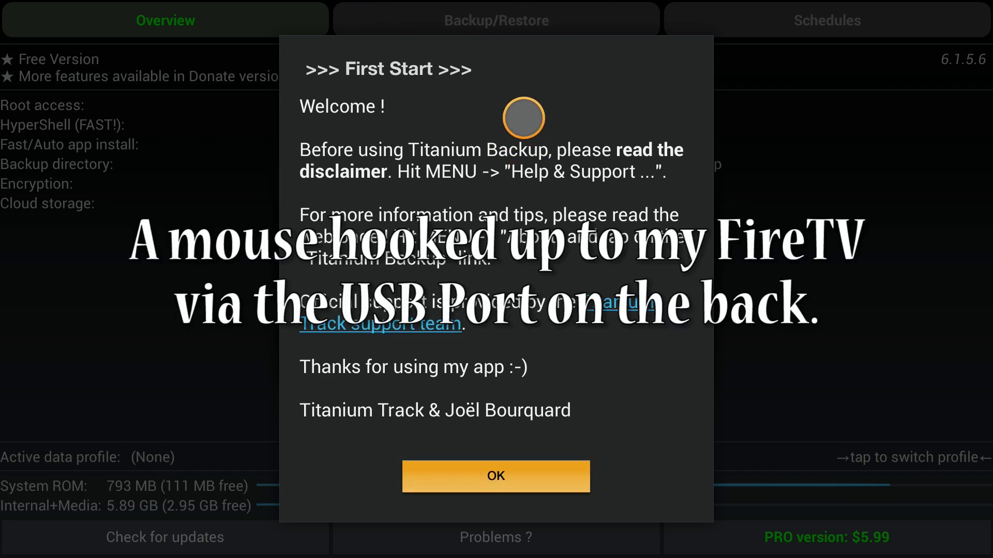
click(495, 475)
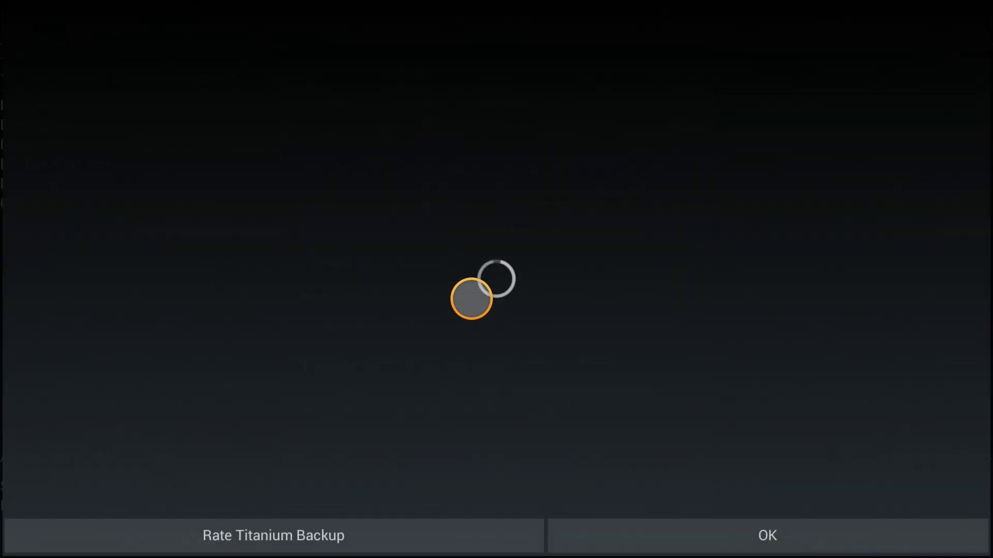
click(766, 535)
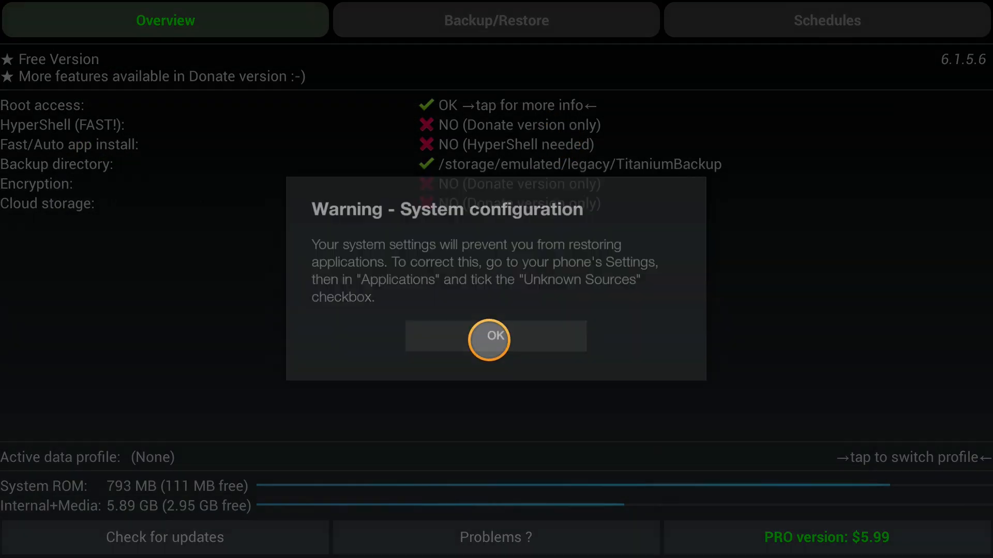
Step: Dismiss the System configuration warning and scroll the installed-apps list to towelroot
click(496, 337)
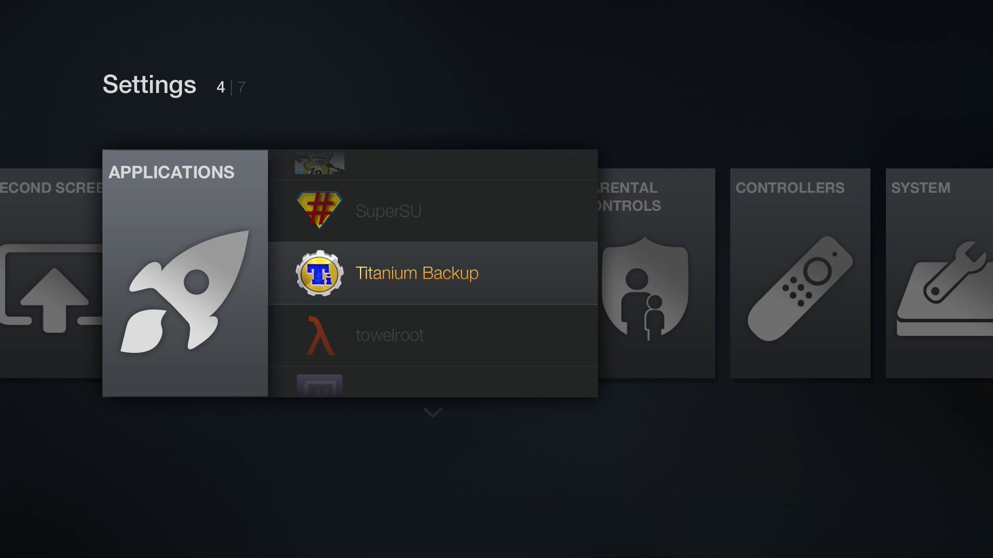
scroll(down, 3)
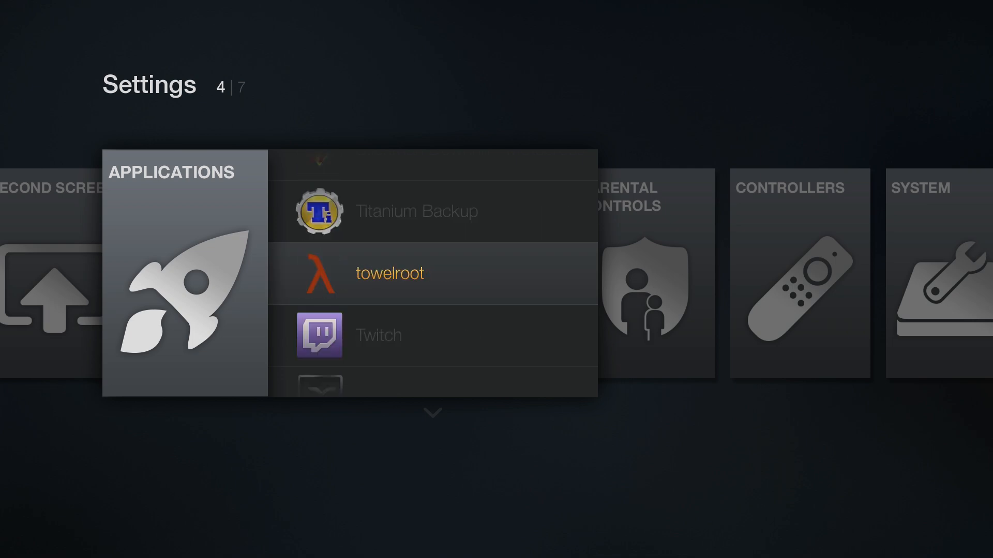